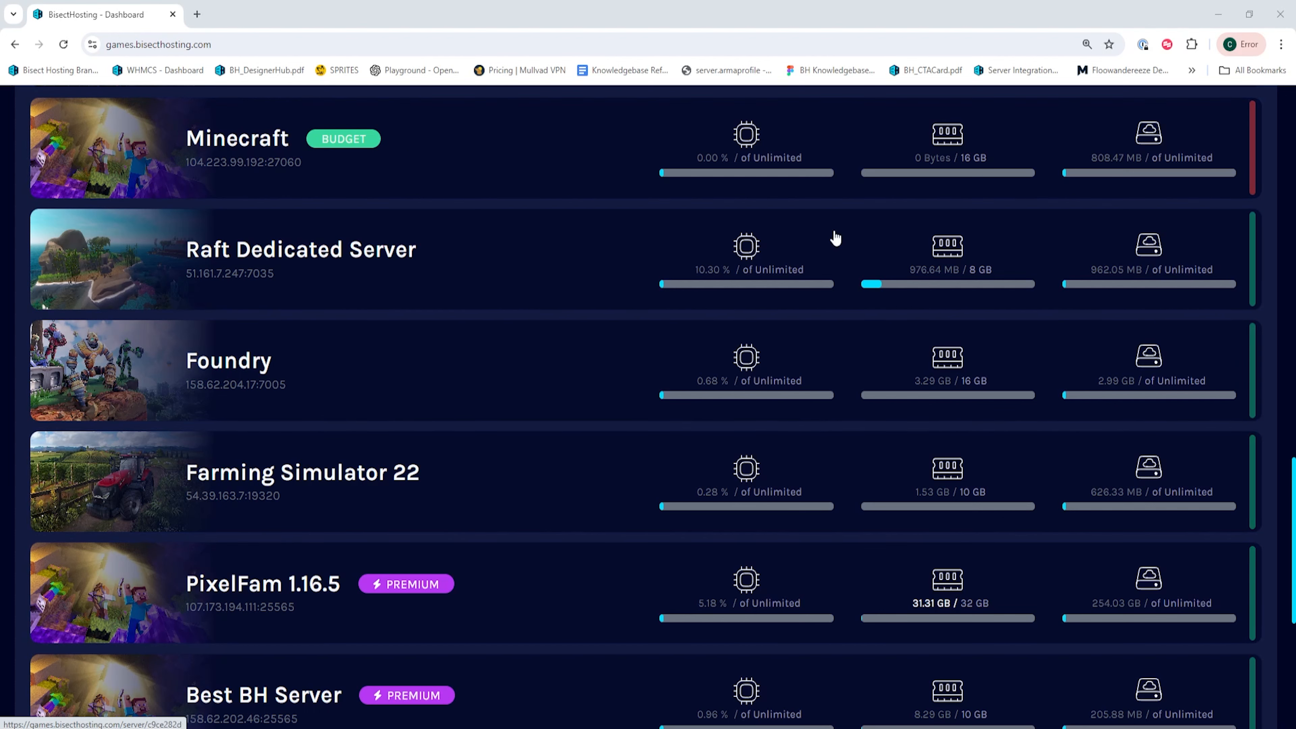
Stop the Foundry server from its Home page so it shows offline
left_click(228, 361)
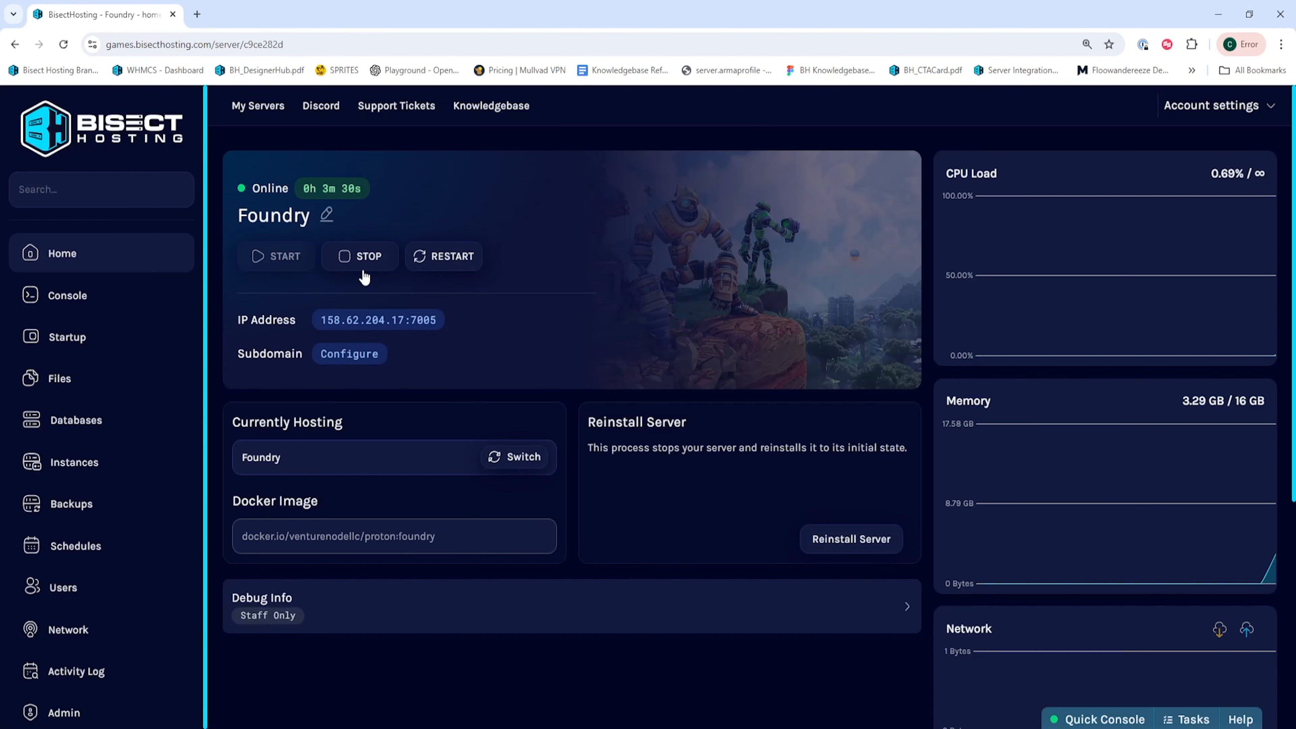
left_click(359, 255)
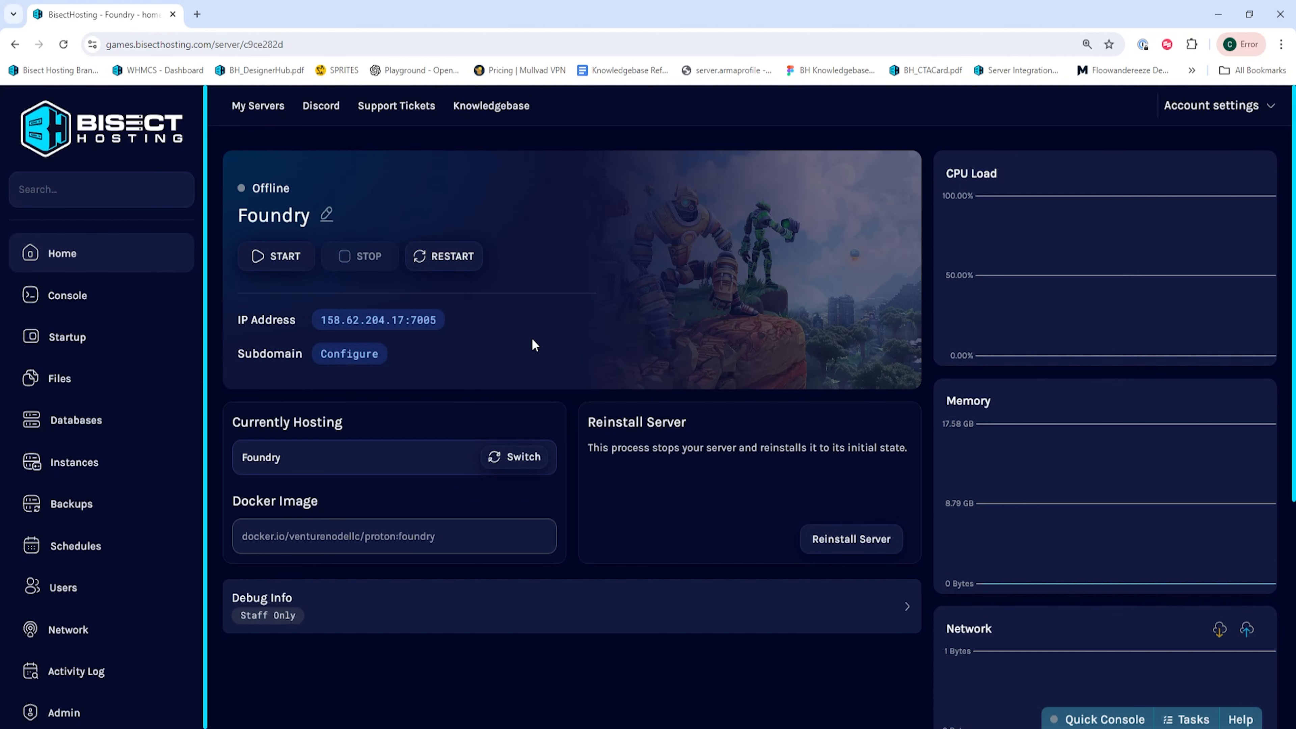
mouse_move(172, 332)
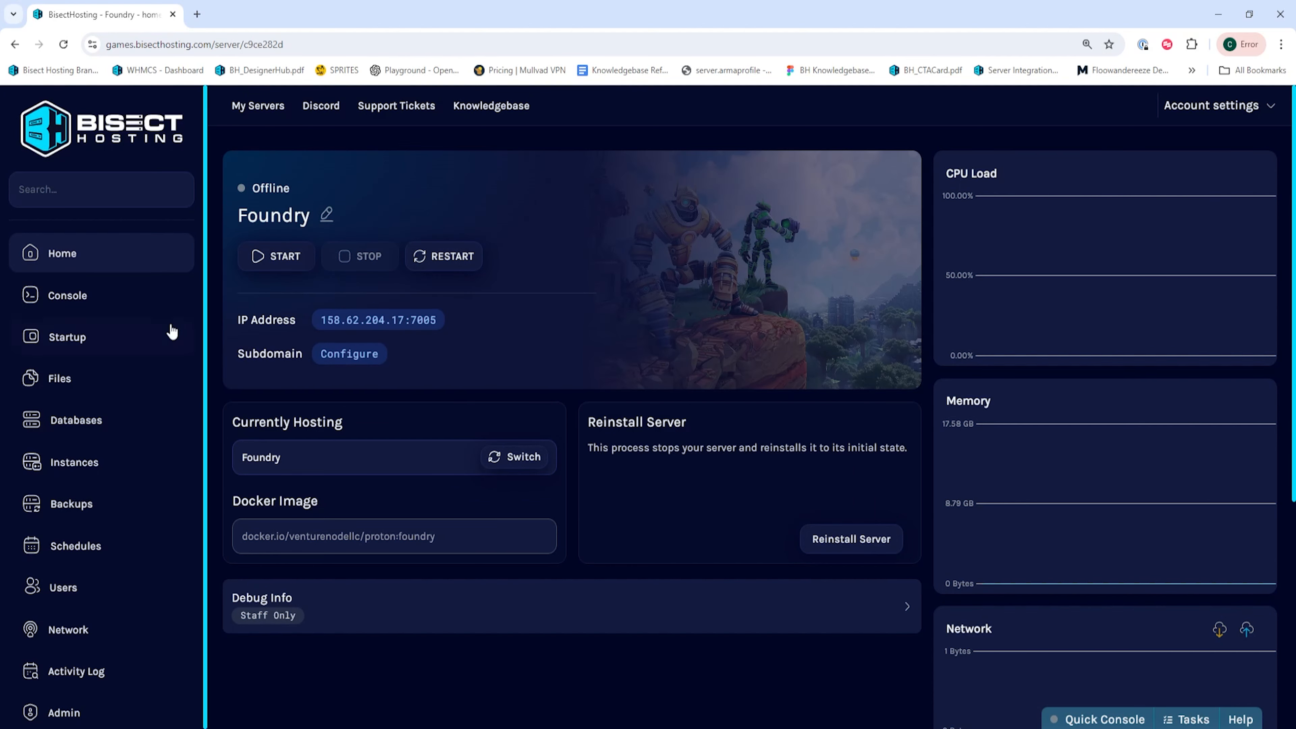
Change the Foundry server's Max Players startup value from 32 to 48
left_click(67, 336)
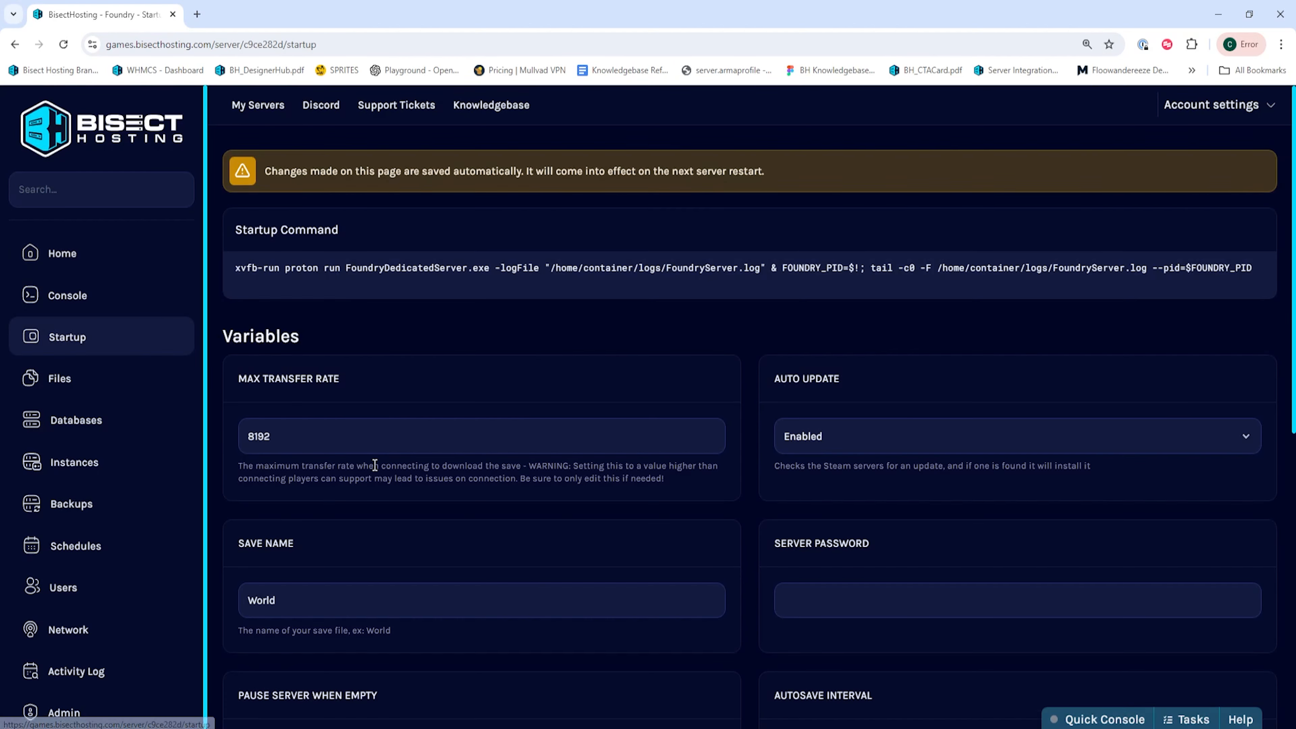
scroll("down", 3)
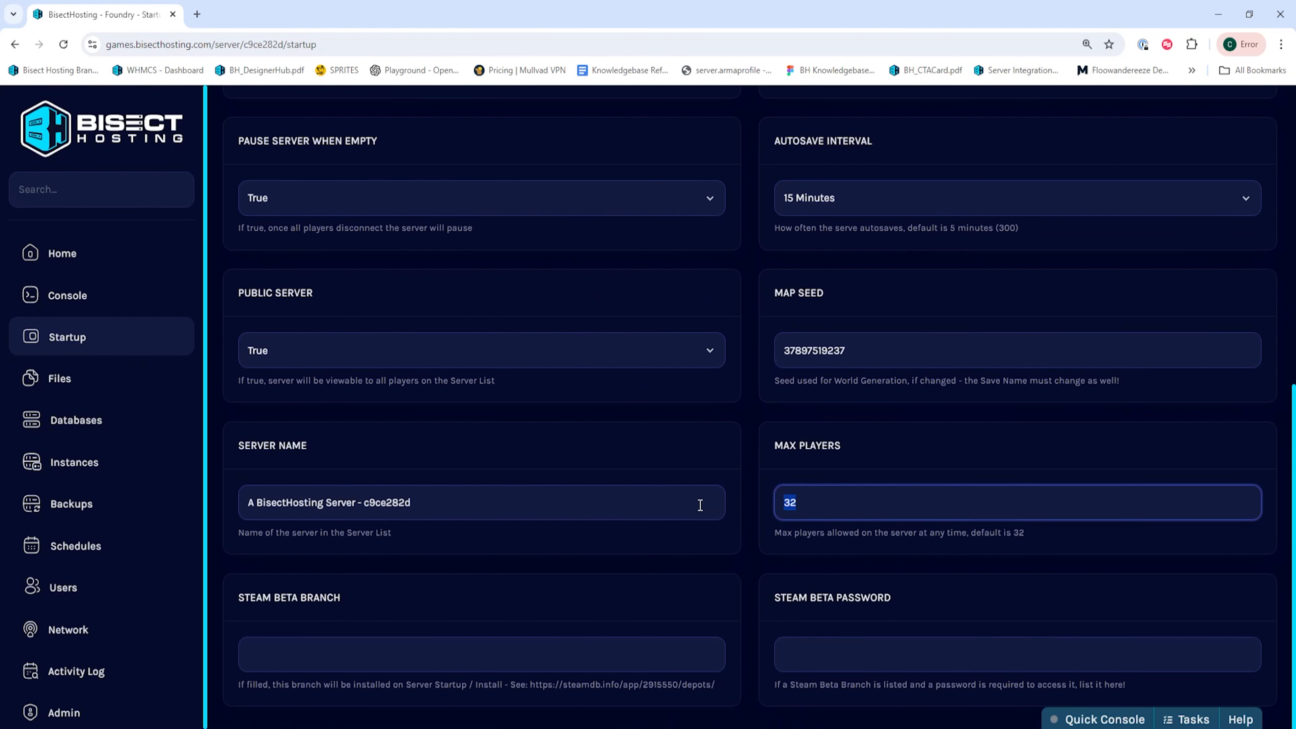
type("48")
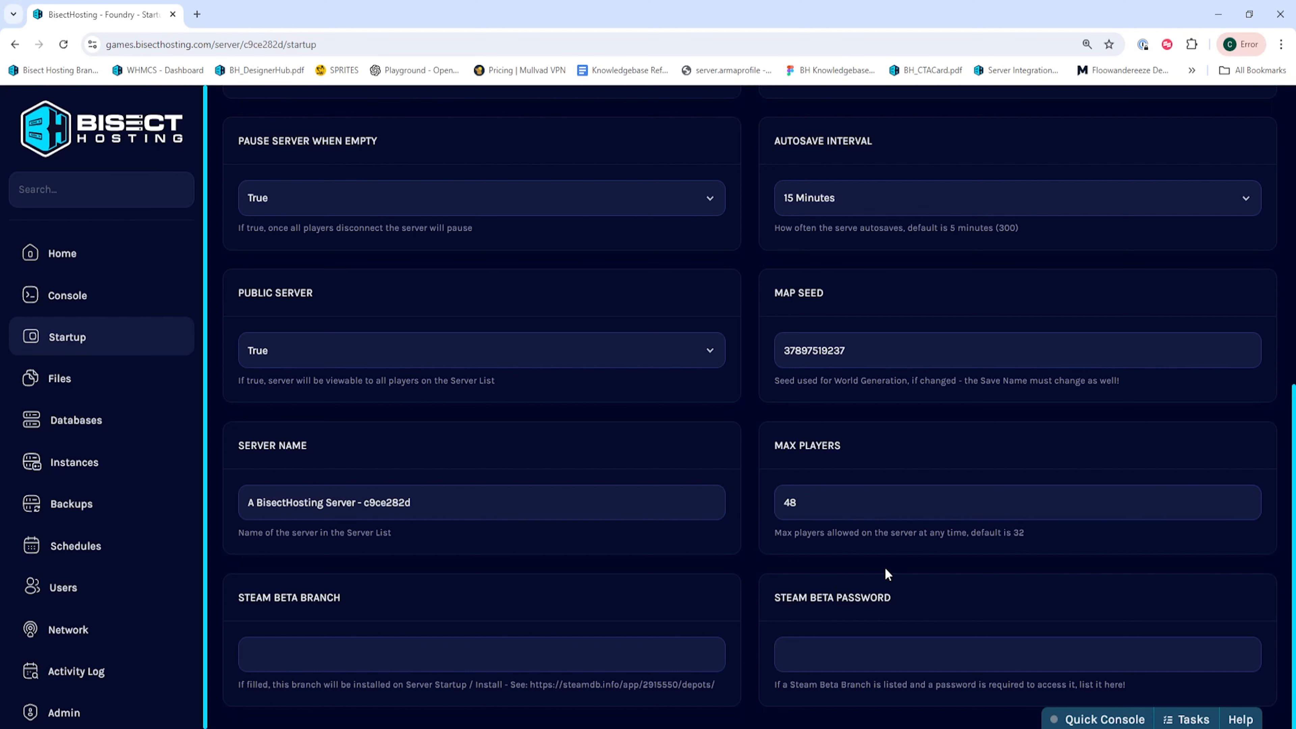
mouse_move(648, 447)
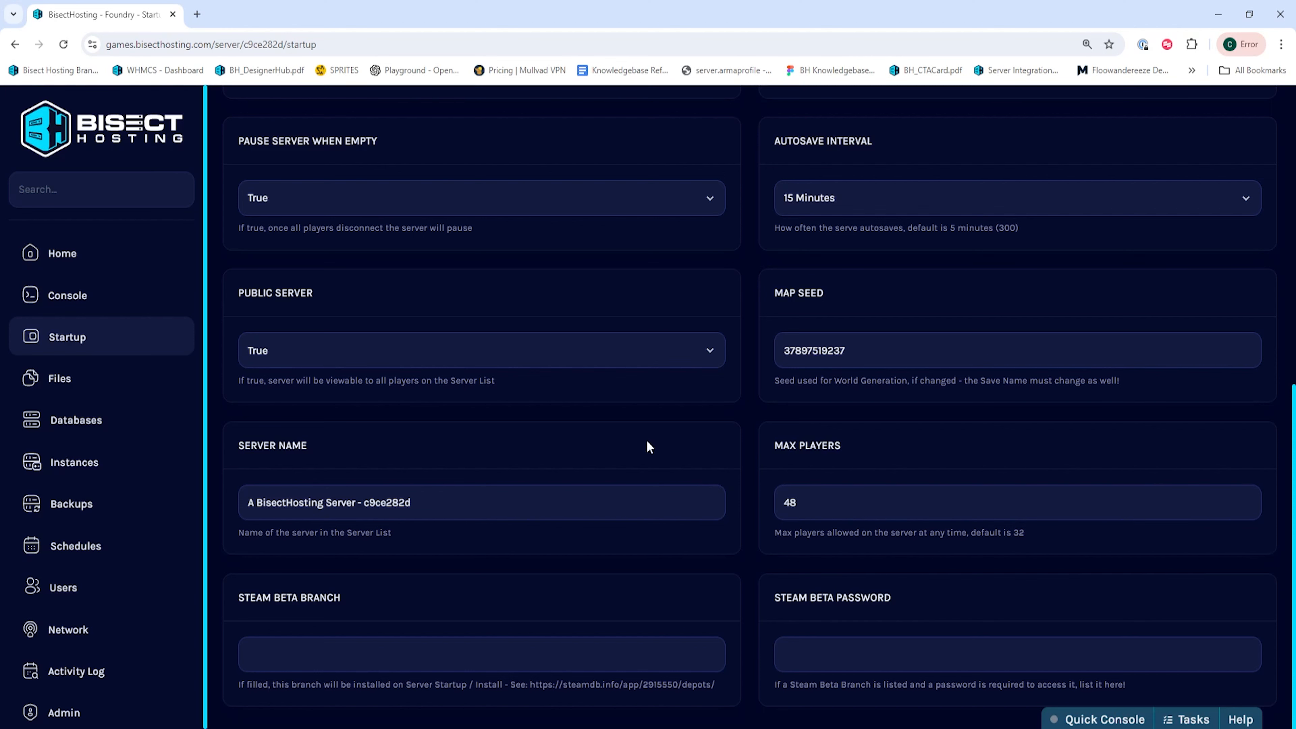
Start the Foundry server again from its Home page
left_click(63, 253)
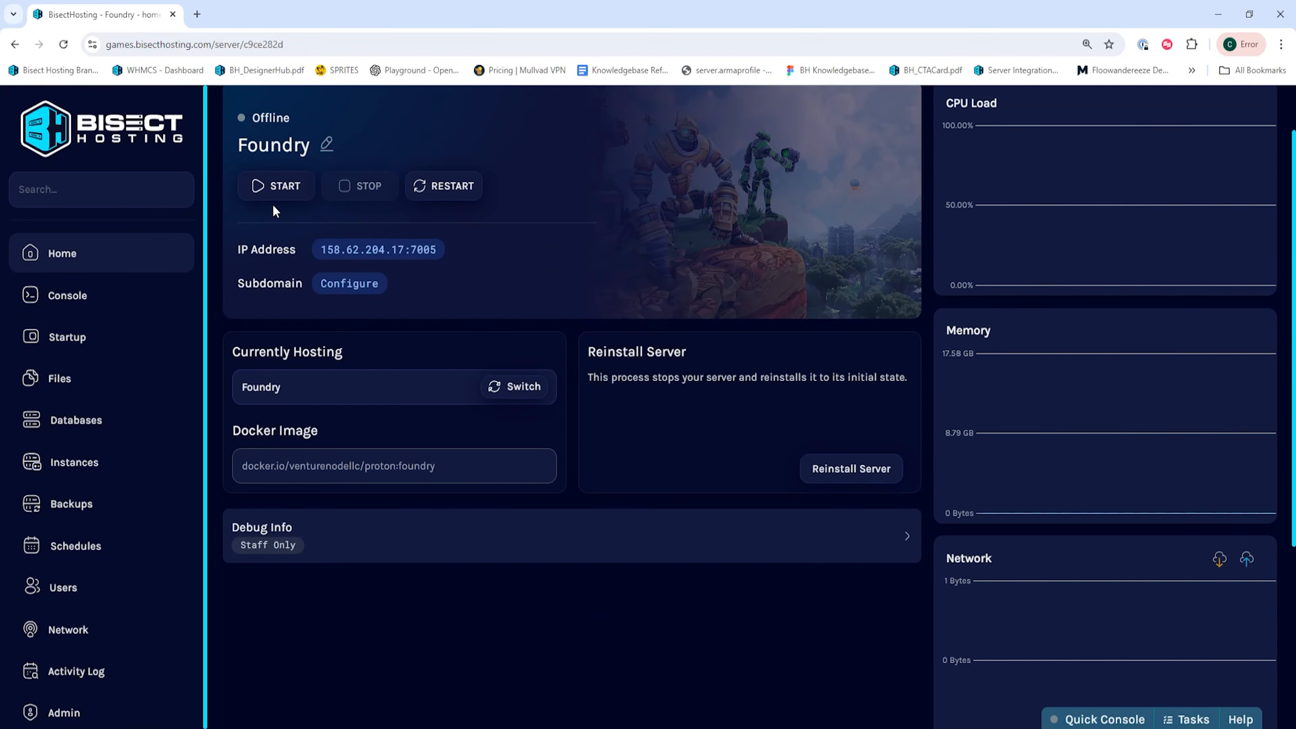
left_click(276, 185)
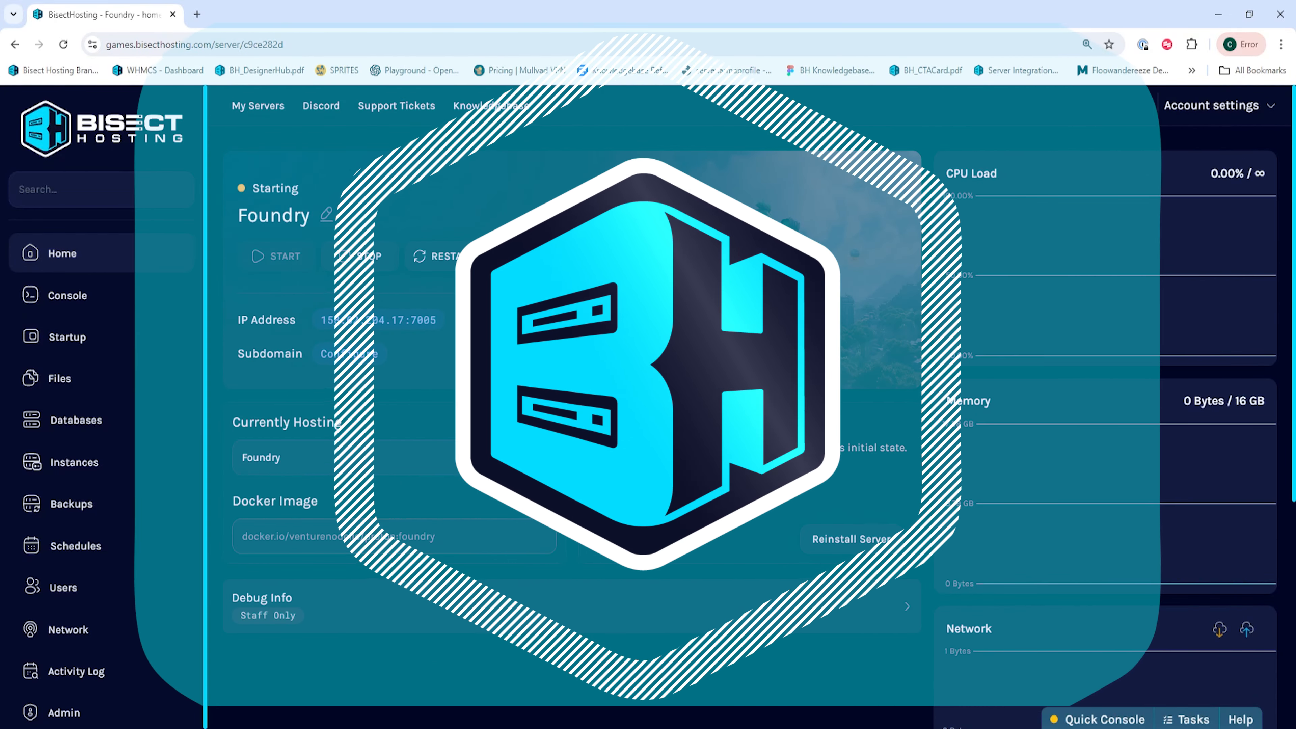